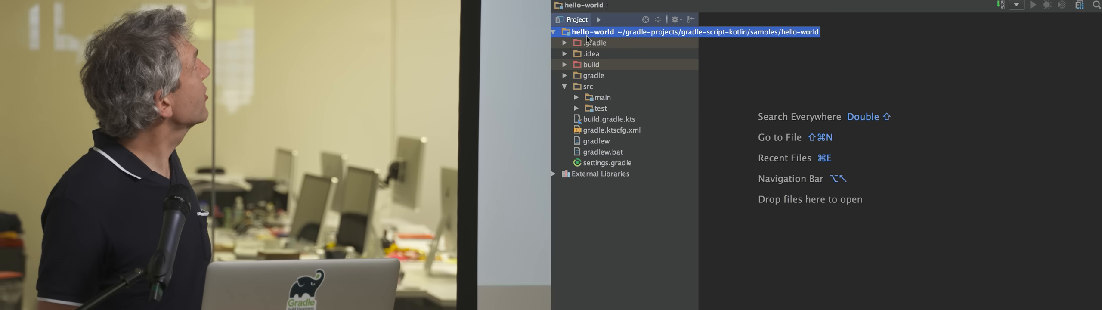
# Expand src/main and open the HelloWorld source file in the editor.
pyautogui.click(602, 97)
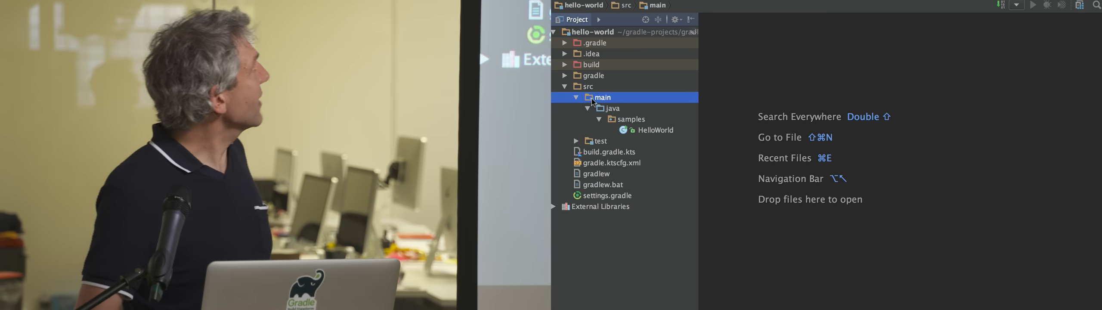
pyautogui.doubleClick(657, 130)
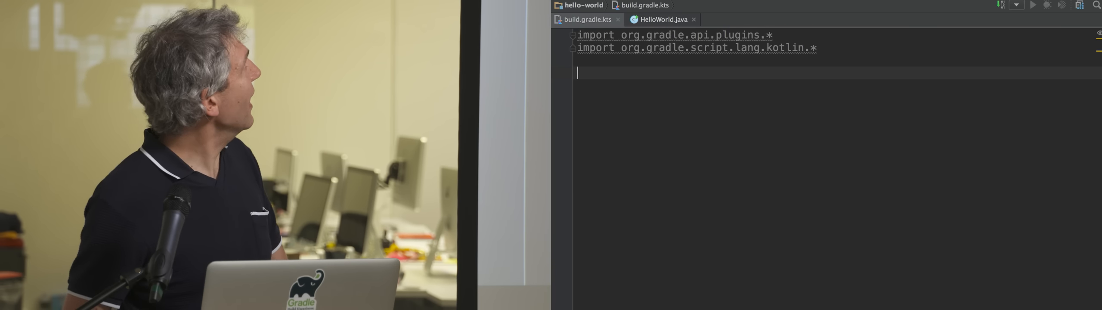
# Add apply<ApplicationPlugin>() to the build script via code completion.
pyautogui.write('apply<(')
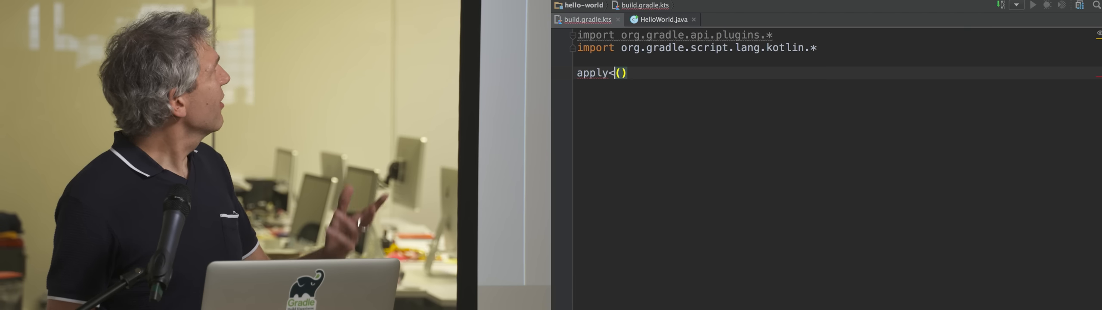
pyautogui.write('ApplicationPlugin>')
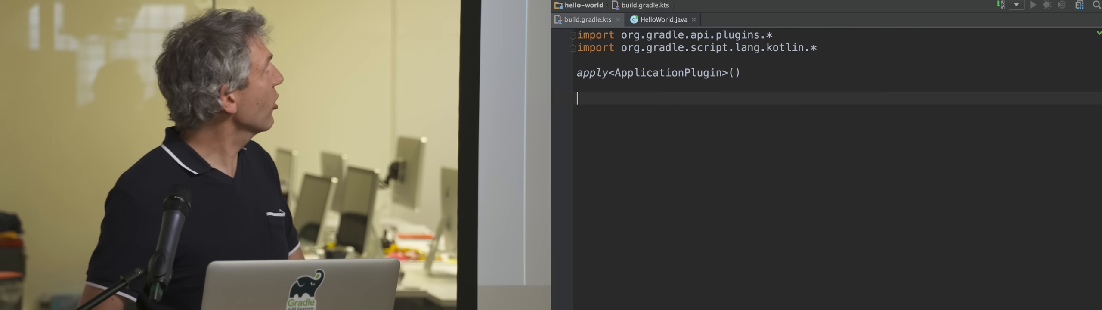
# Add a configure<ApplicationPluginConvention> block setting mainClassName to "samples.HelloWorld".
pyautogui.write('configure(')
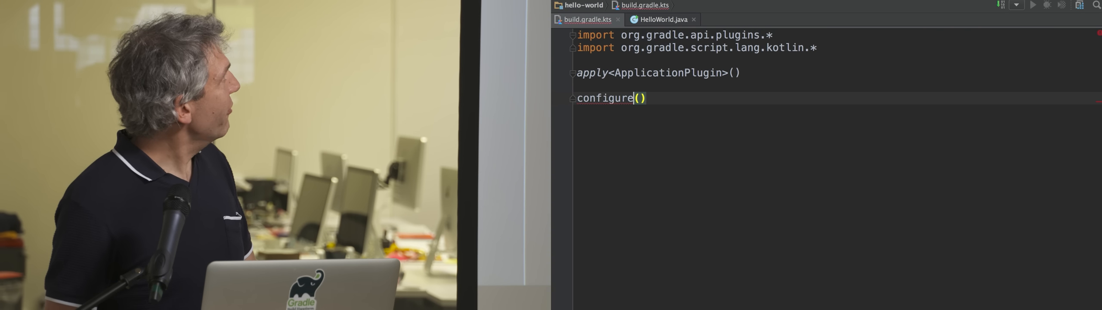
pyautogui.write('<A')
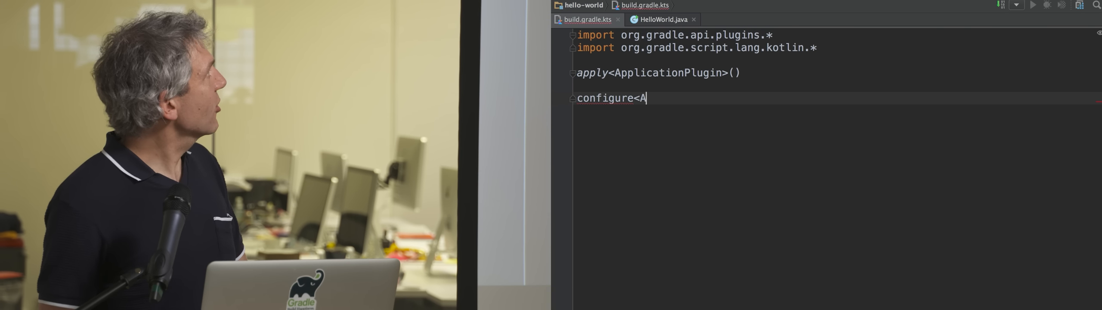
pyautogui.write('pplicationPluginConvention> {')
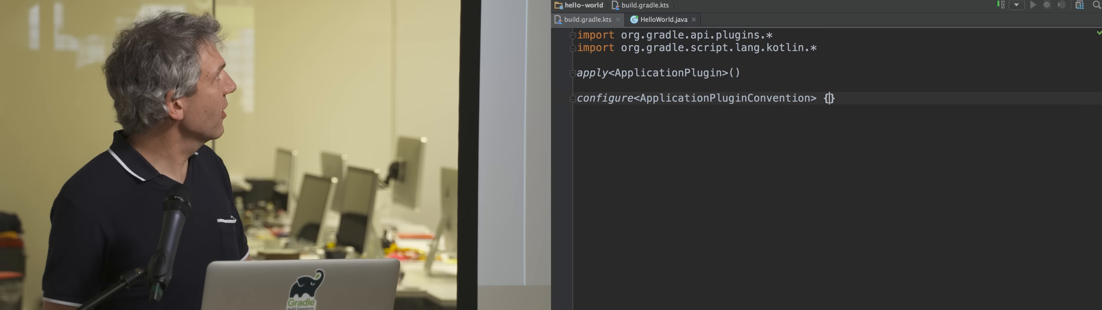
pyautogui.press('Enter')
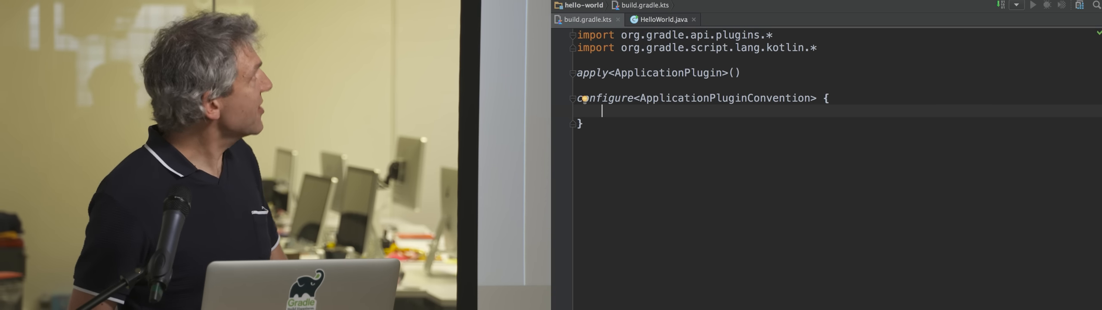
pyautogui.write('mainClassName = "s')
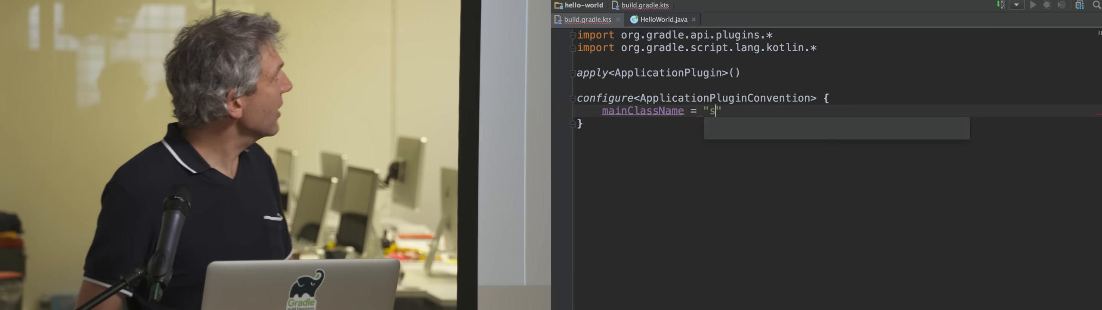
pyautogui.write('amples.Hello')
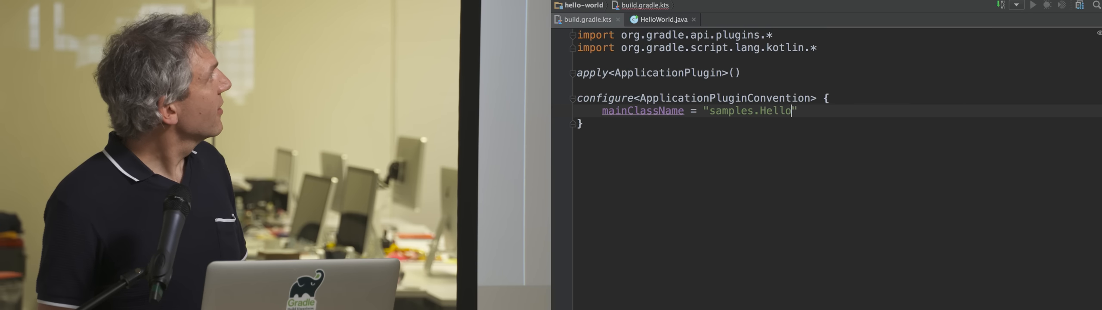
pyautogui.write('World')
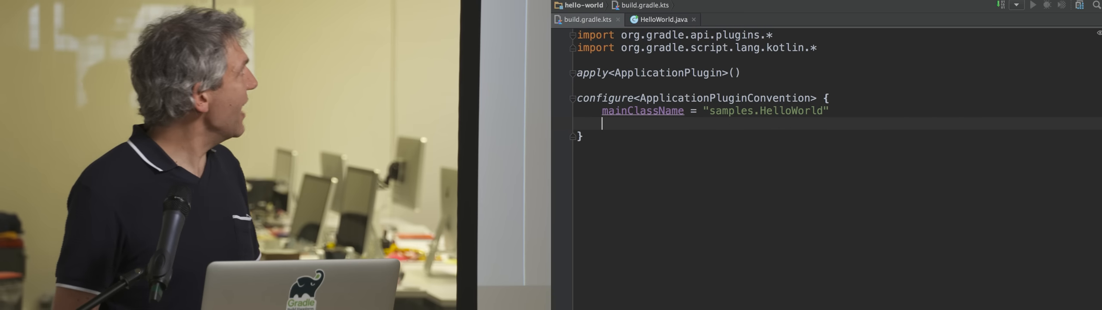
pyautogui.write('app')
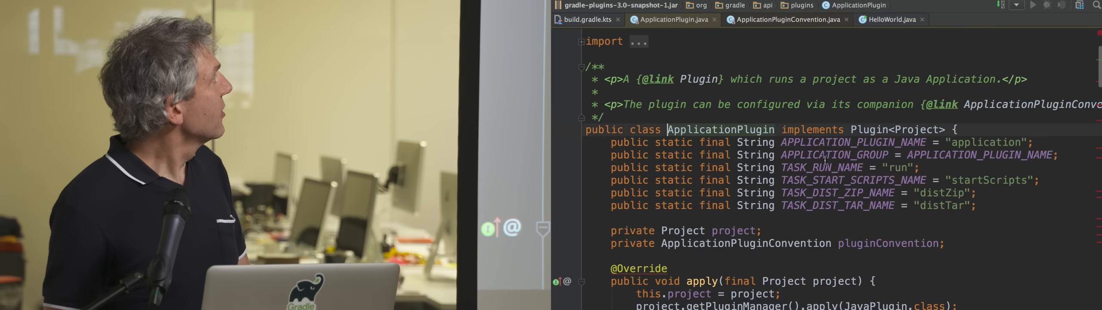
# Scroll through the decompiled ApplicationPlugin library source.
pyautogui.scroll(-3)
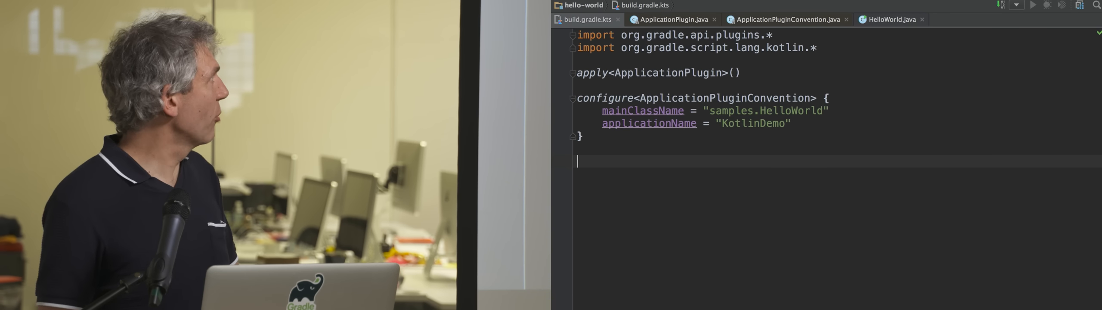
# Add a mavenCentral repositories block and a "testCompile"("junit:junit:4.12") dependency.
pyautogui.write('repositories {')
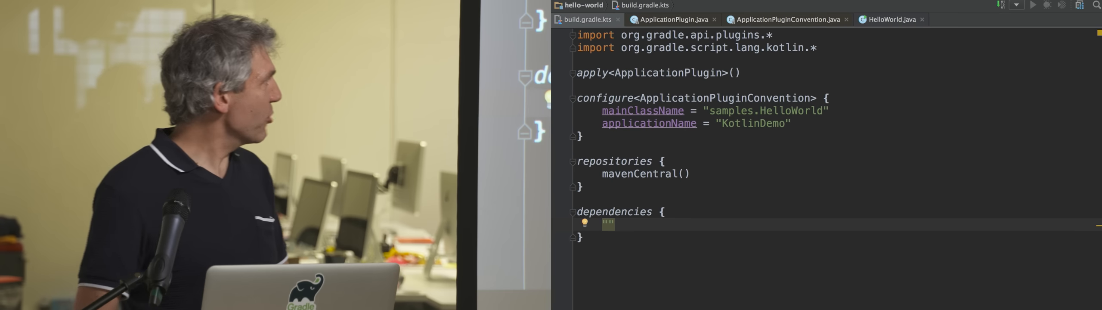
pyautogui.write('"testComp"')
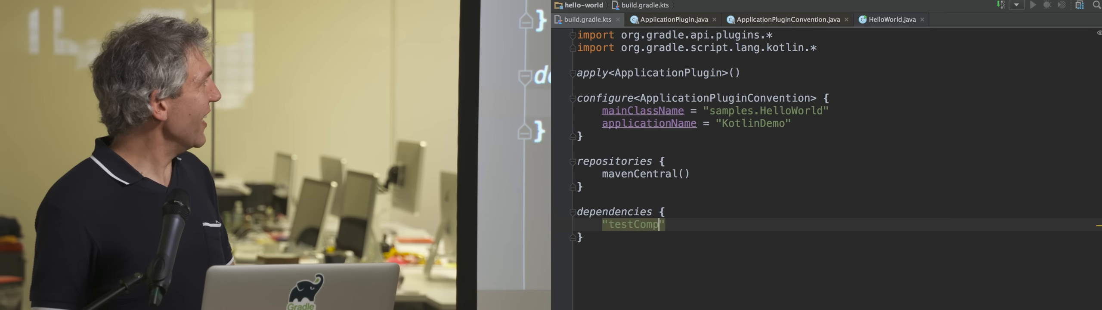
pyautogui.write('ile')
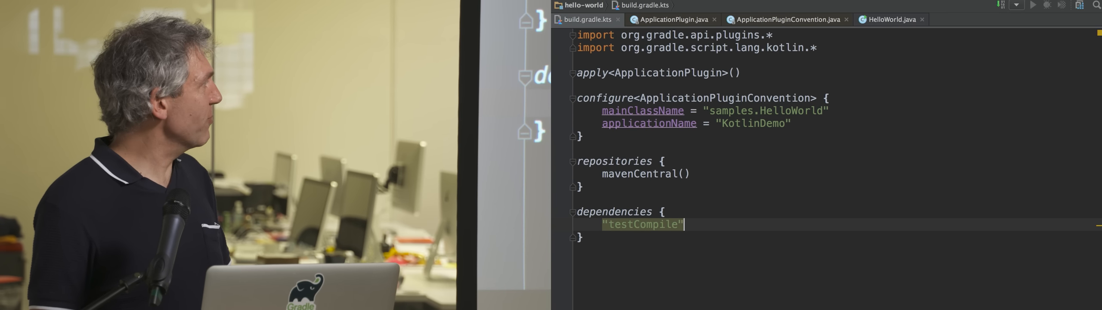
pyautogui.write('()')
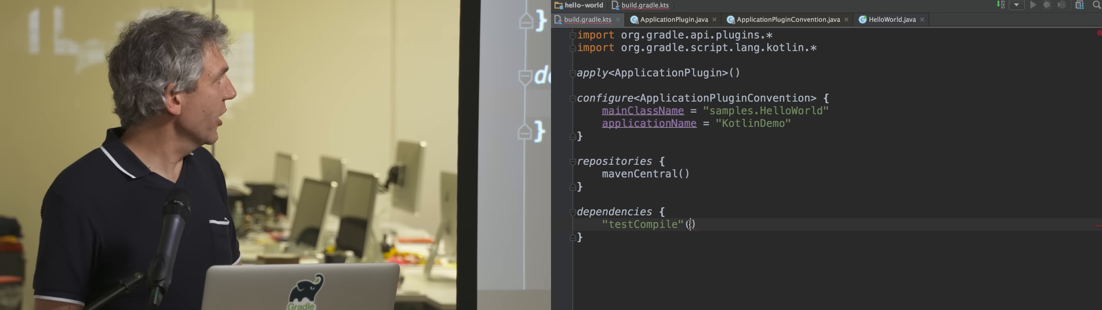
pyautogui.write('junit:j"')
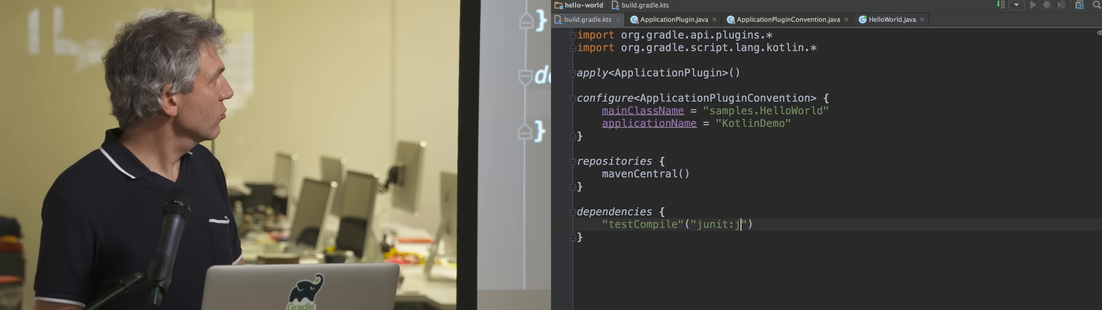
pyautogui.write('unit:4.12')
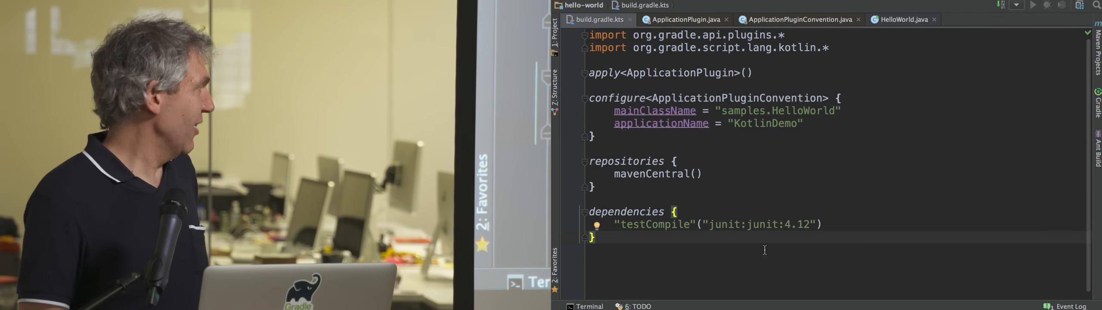
# Run ./gradlew test from a project terminal.
pyautogui.click(589, 305)
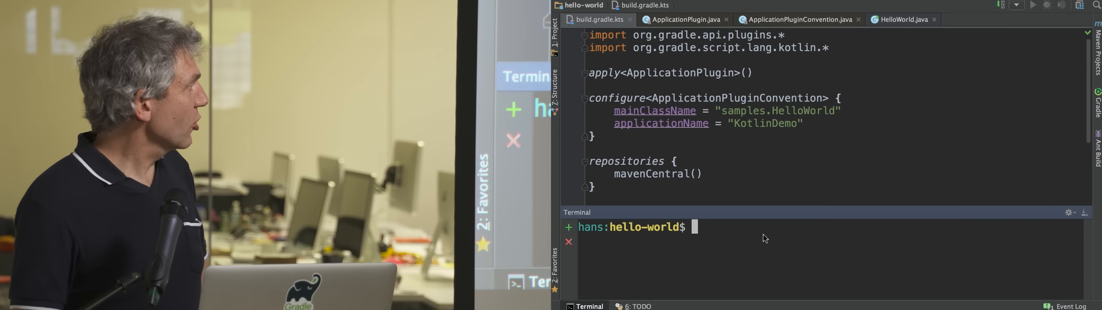
pyautogui.write('./gradlew')
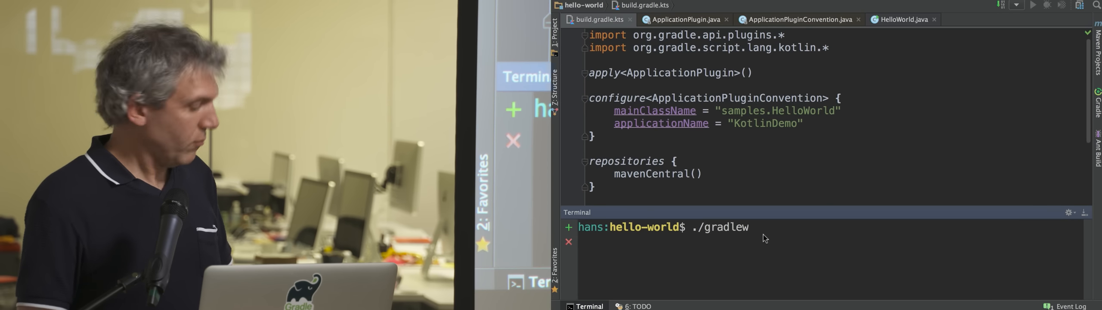
pyautogui.write('test')
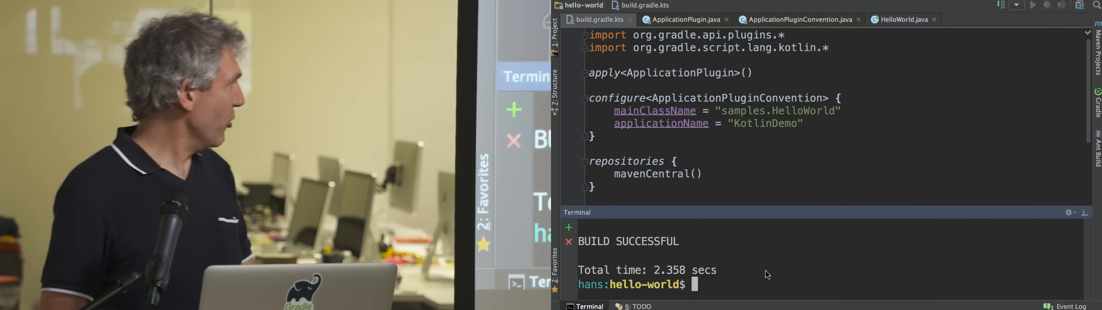
# Run ./gradlew run, printing "Hello, world!", and return to HelloWorld.java.
pyautogui.write('./gradlew')
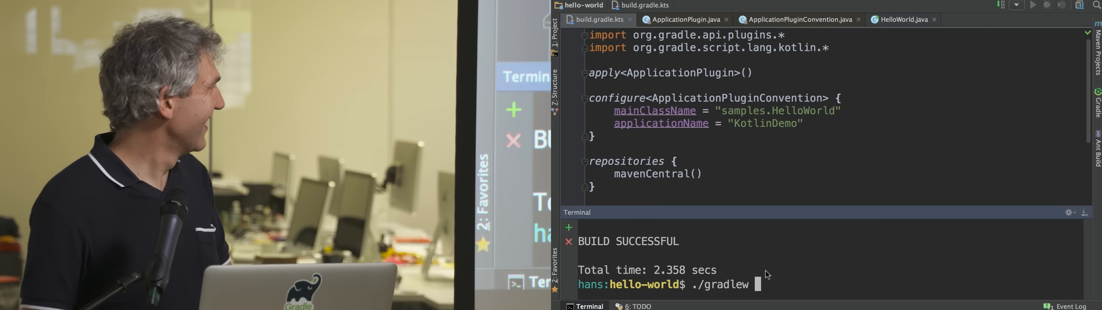
pyautogui.write('run')
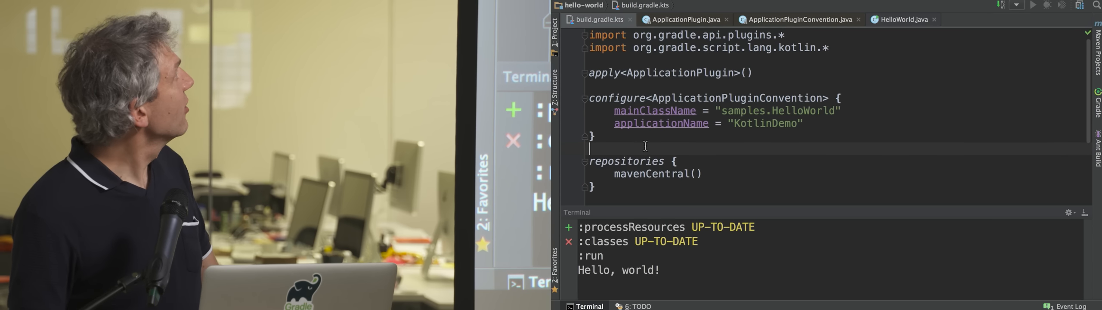
pyautogui.click(904, 19)
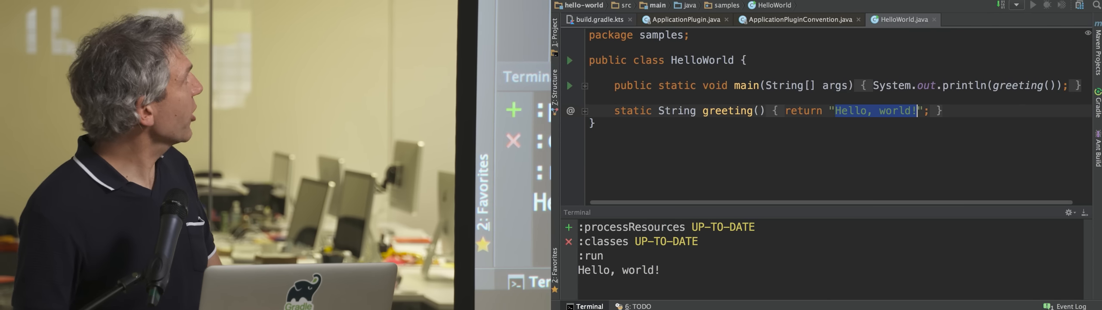
# Replace "world" with "Kotlin Night" in greeting() and start another ./gradlew command.
pyautogui.write('K')
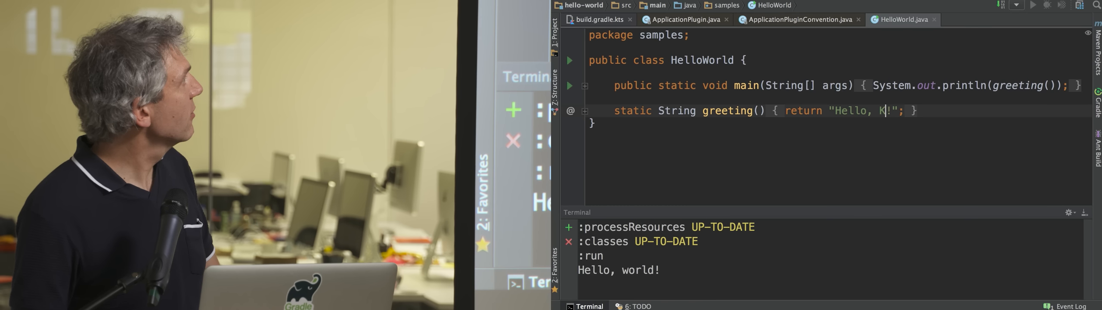
pyautogui.write('otlin Night')
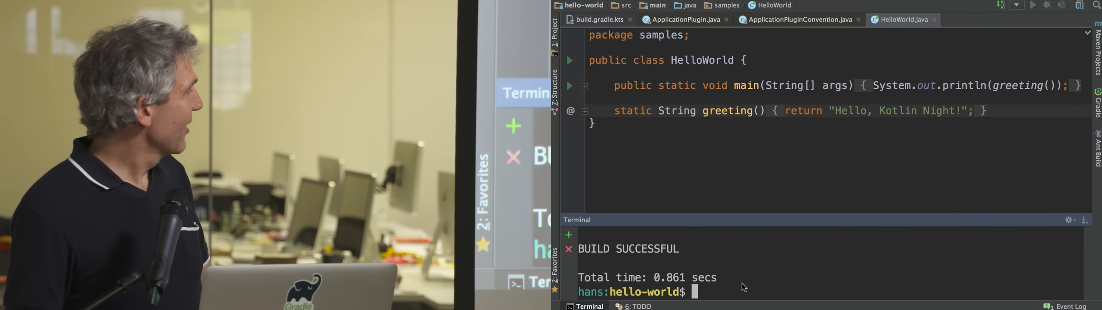
pyautogui.write('./gradlew')
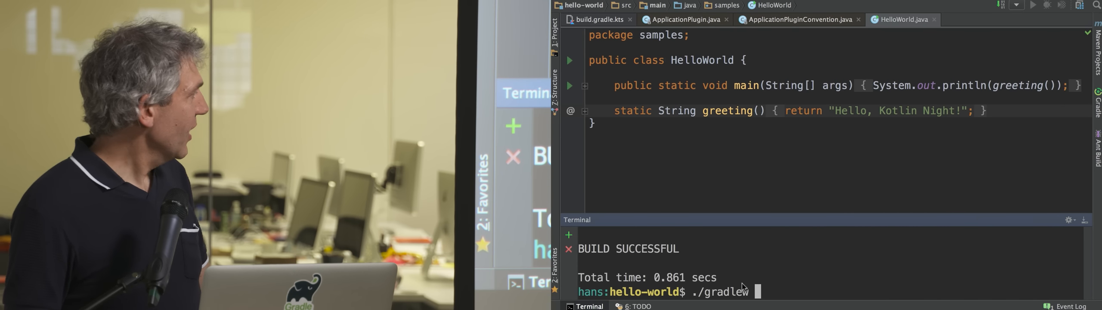
# Run ./gradlew install and list build/install/ with tree.
pyautogui.write('install')
pyautogui.write('tree')
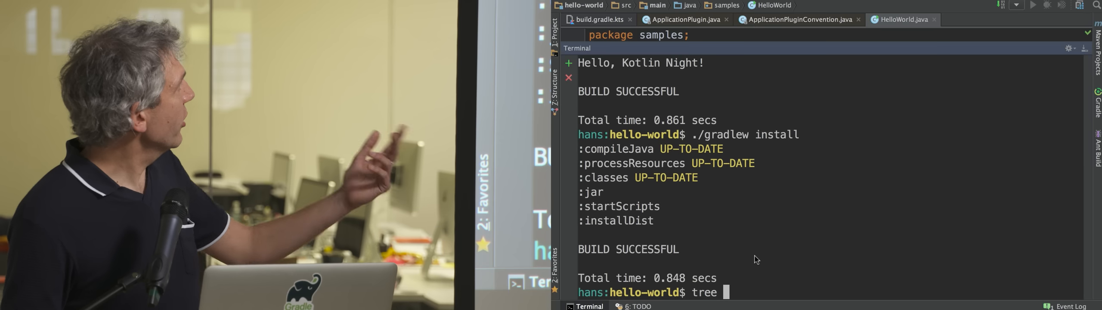
pyautogui.write('build/install/')
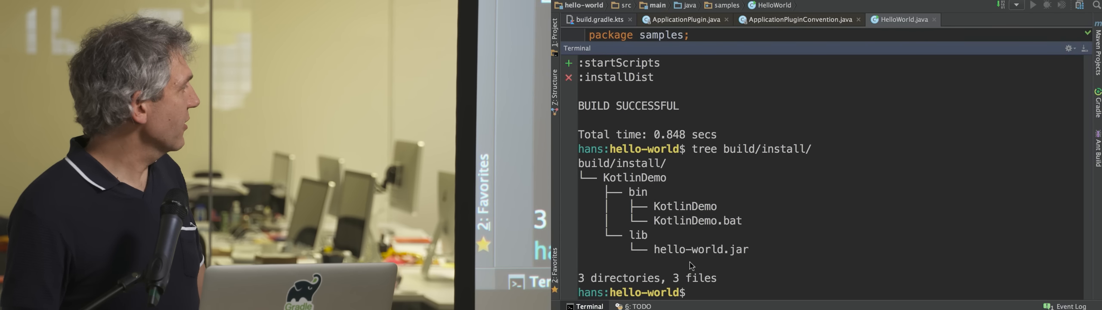
# Run ./build/install/KotlinDemo/bin/KotlinDemo, printing "Hello, Kotlin Night!".
pyautogui.write('./build/')
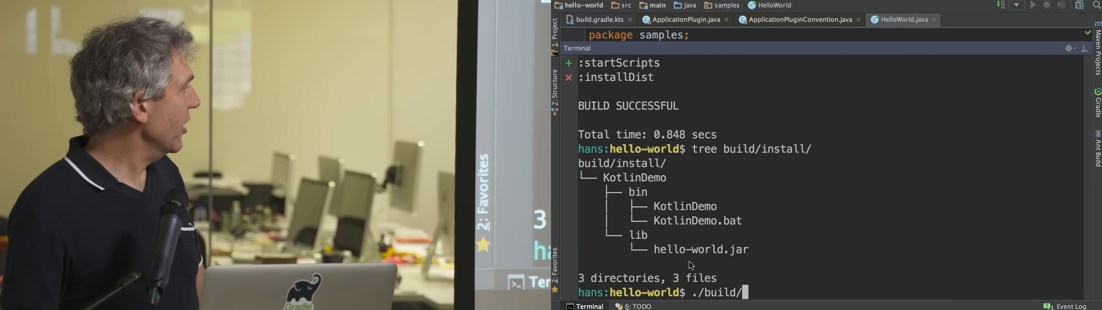
pyautogui.write('KotlinDemo/')
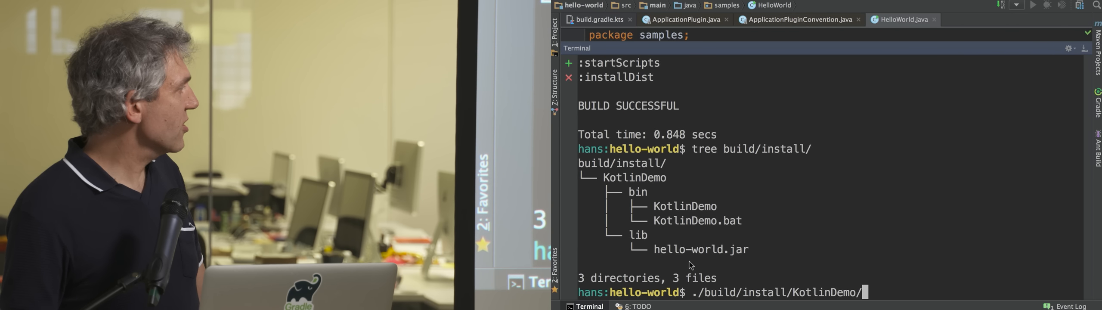
pyautogui.write('KotlinDemo')
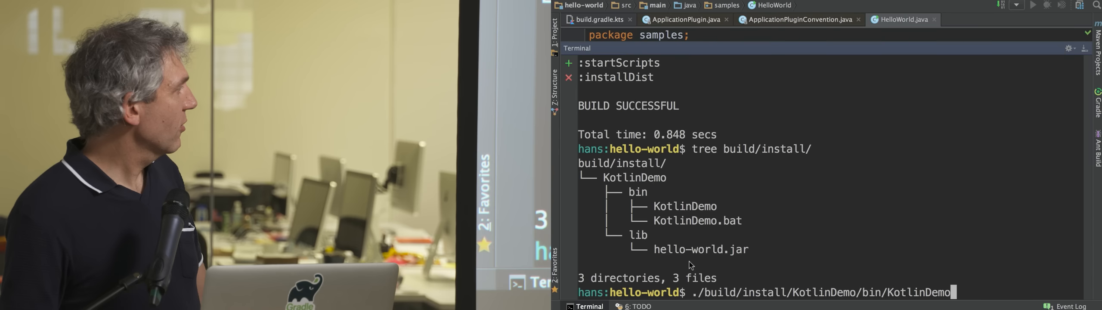
pyautogui.press('enter')
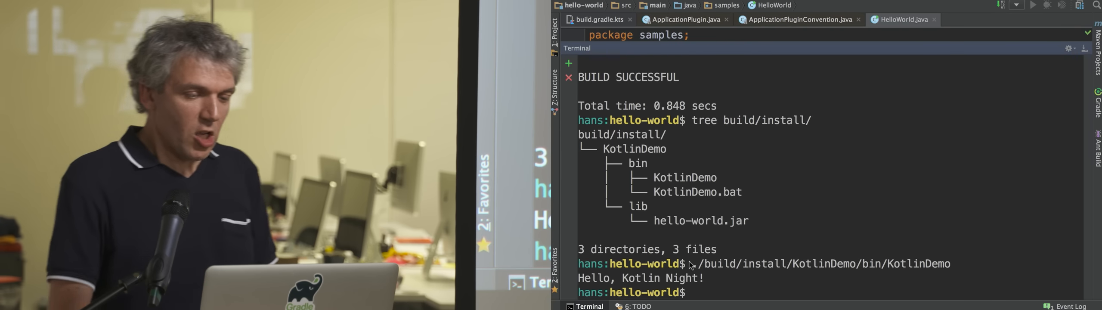